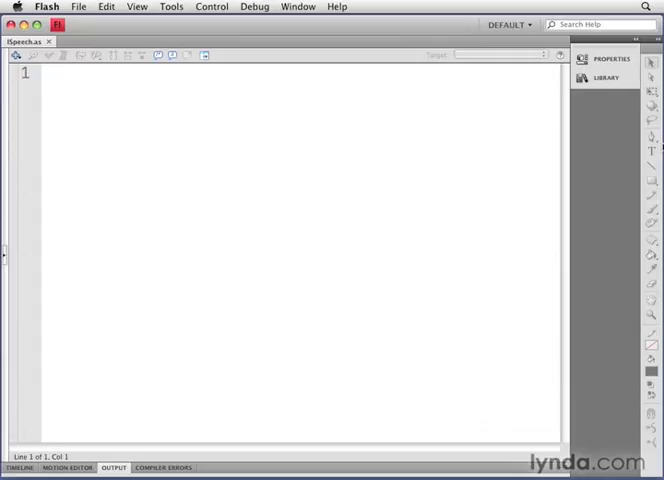
- Write a package block holding an empty 'public interface ISpeech' with its braces
left_click(50, 73)
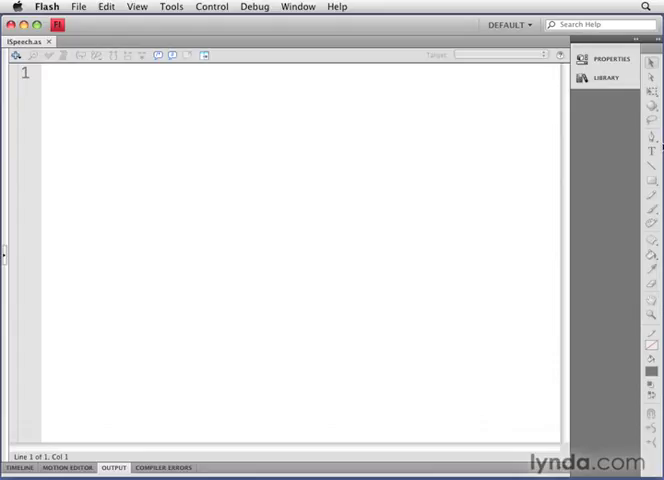
type("package")
type("{")
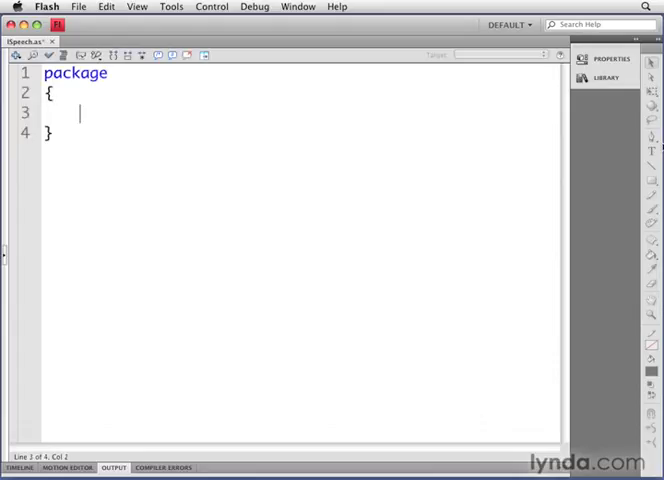
type("public")
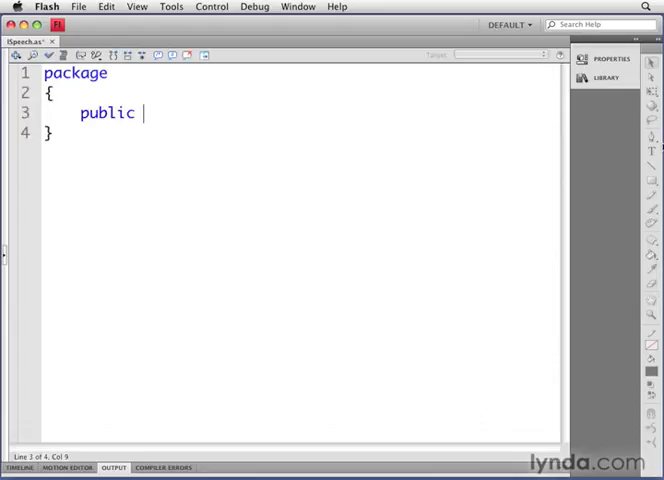
type("in")
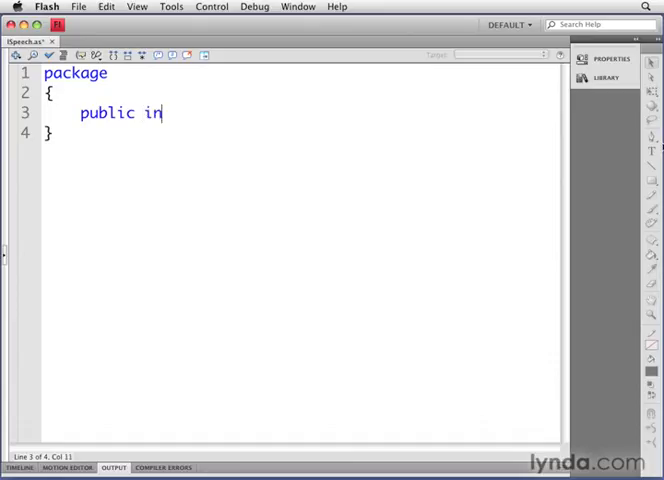
type("terface")
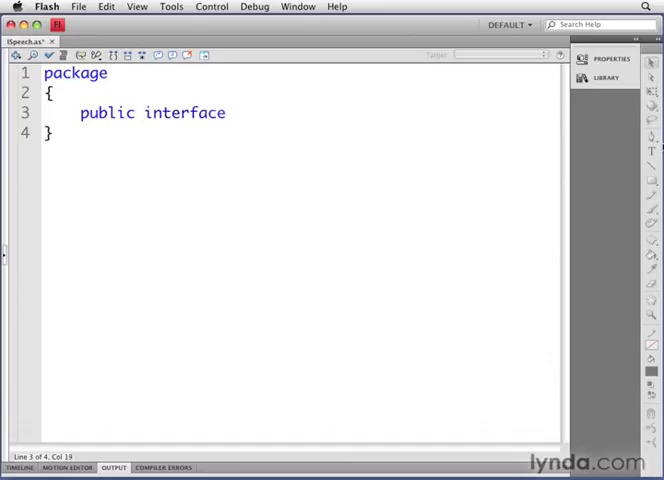
type("ISpeech")
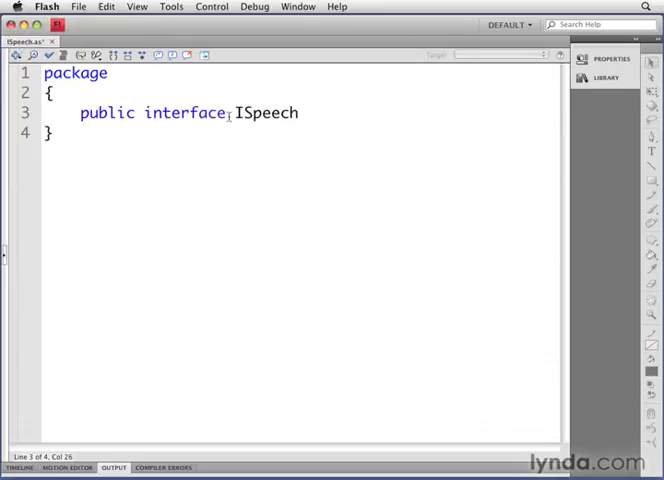
left_click(238, 112)
type("{")
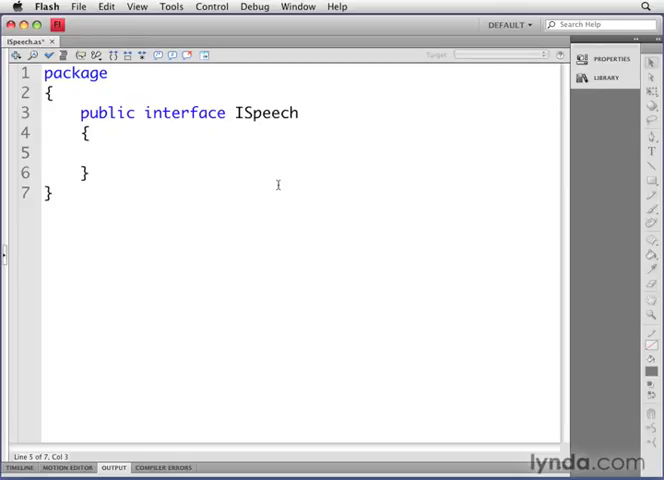
left_click(116, 152)
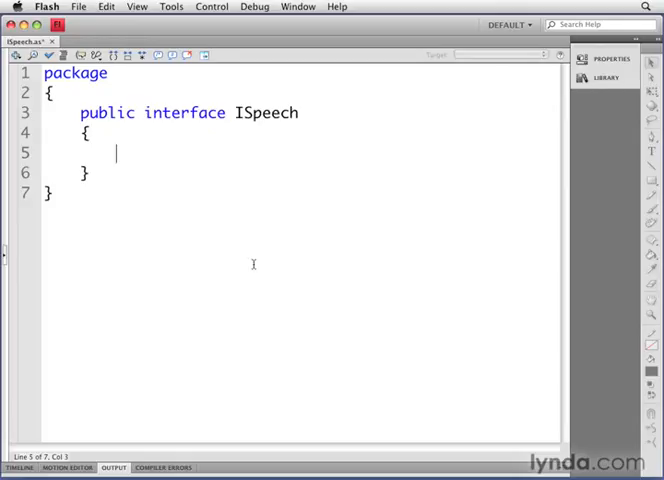
- Add 'function speak():void;' to the ISpeech body and save ISpeech.as via File > Save
type("func")
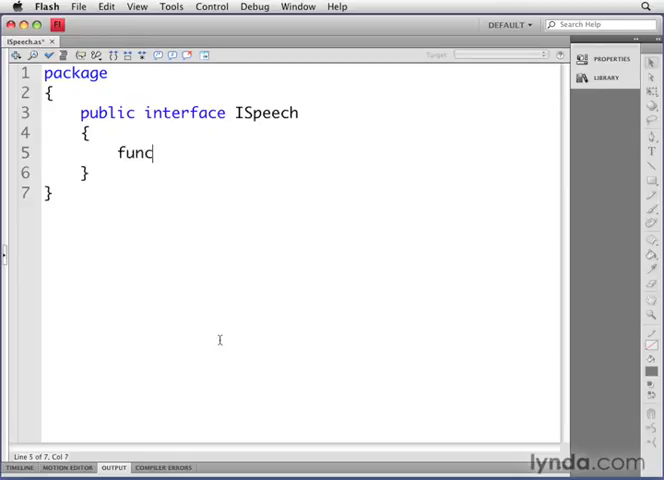
type("tion")
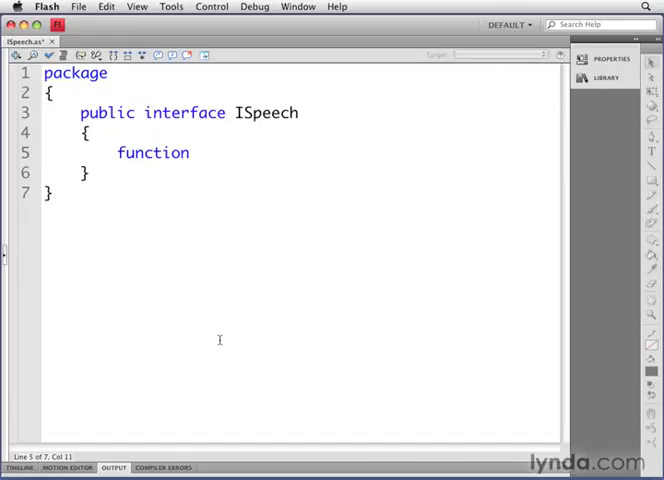
left_click(186, 153)
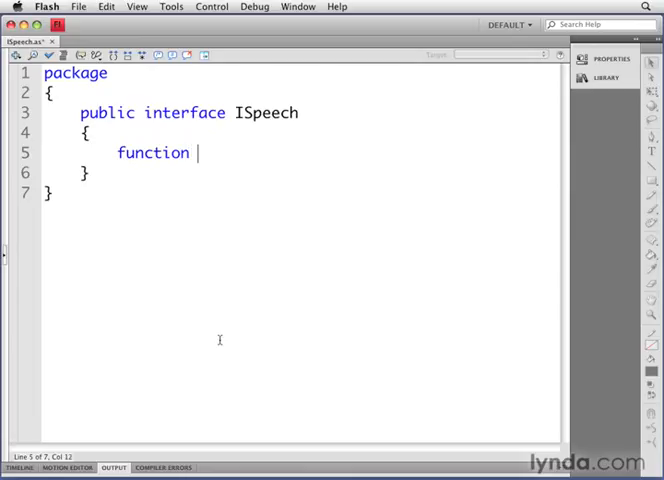
type("sped")
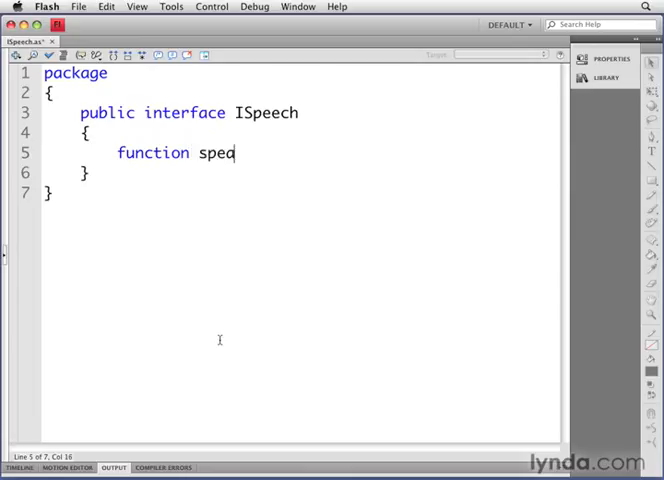
type("ak(")
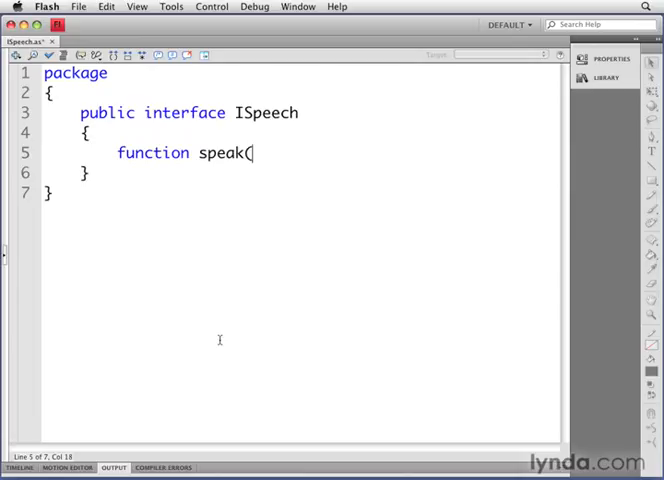
type(")")
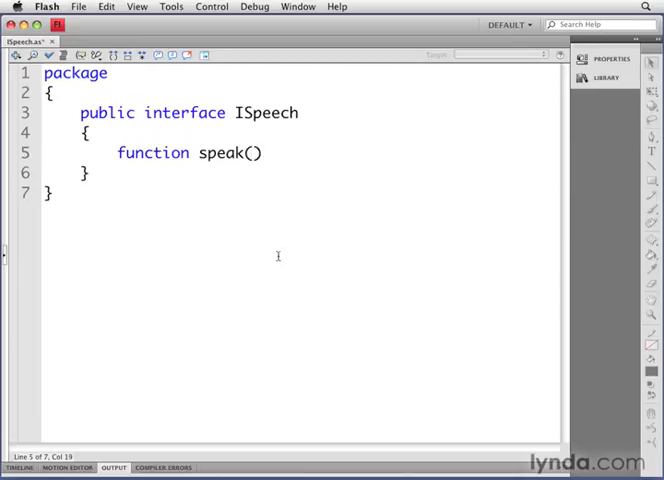
type(":void")
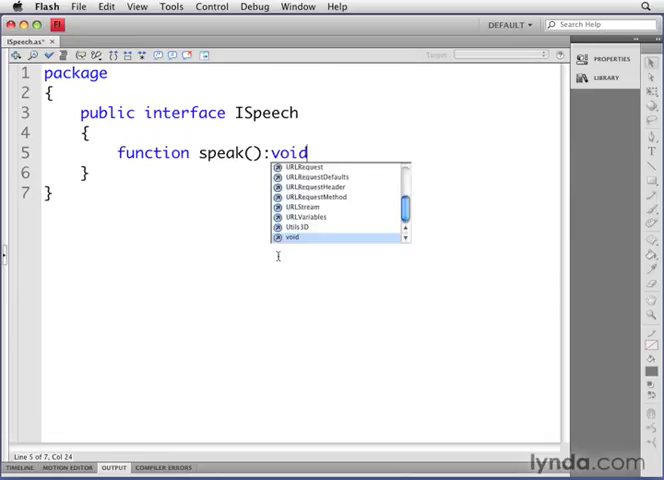
type(";")
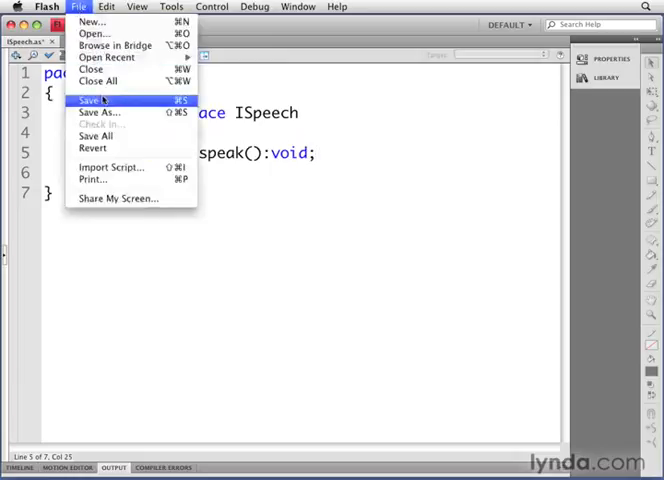
left_click(91, 99)
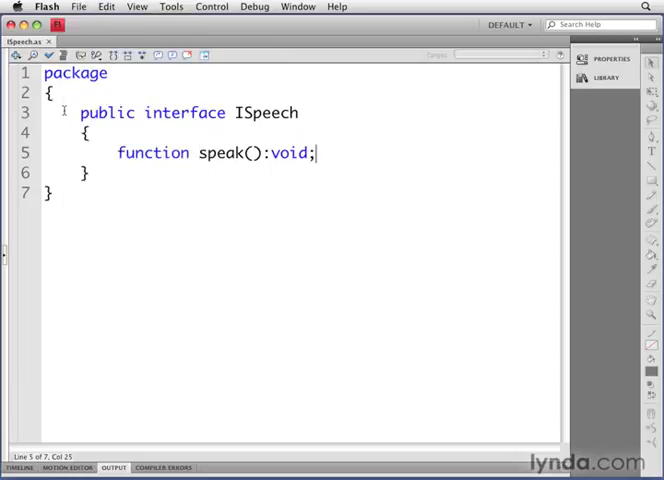
left_click(90, 112)
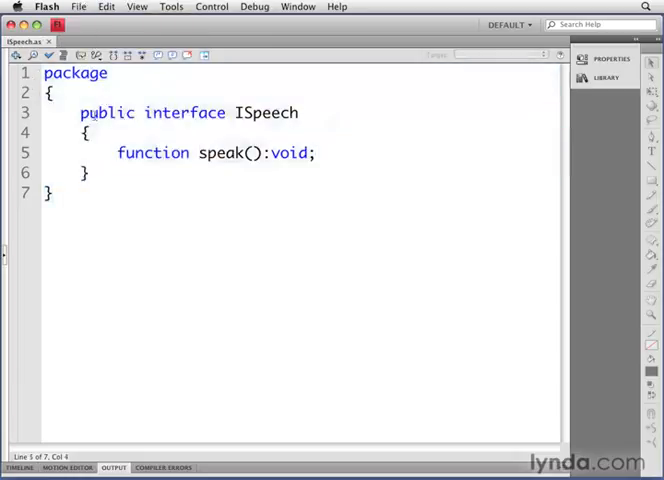
double_click(106, 112)
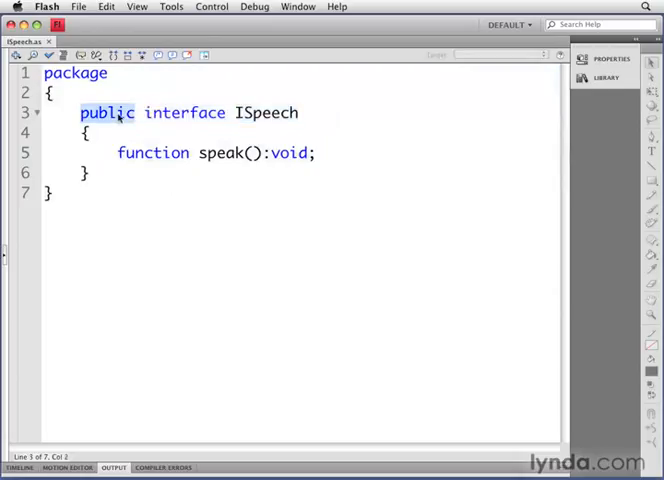
double_click(263, 113)
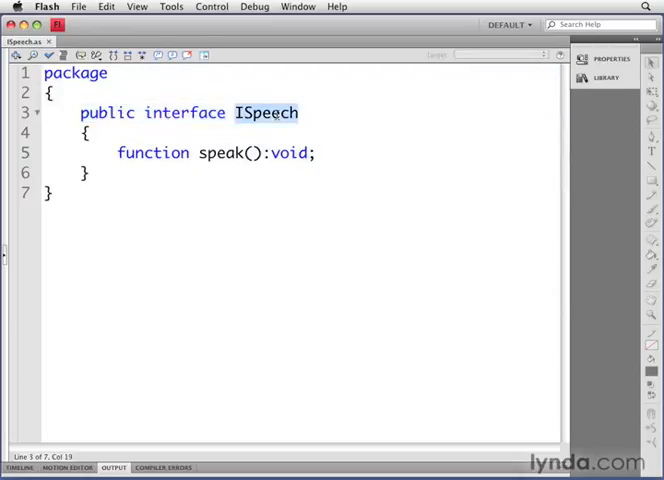
mouse_move(437, 133)
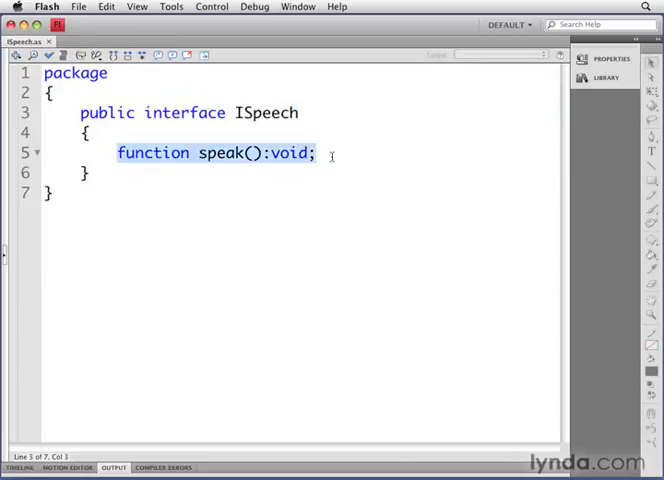
mouse_move(353, 155)
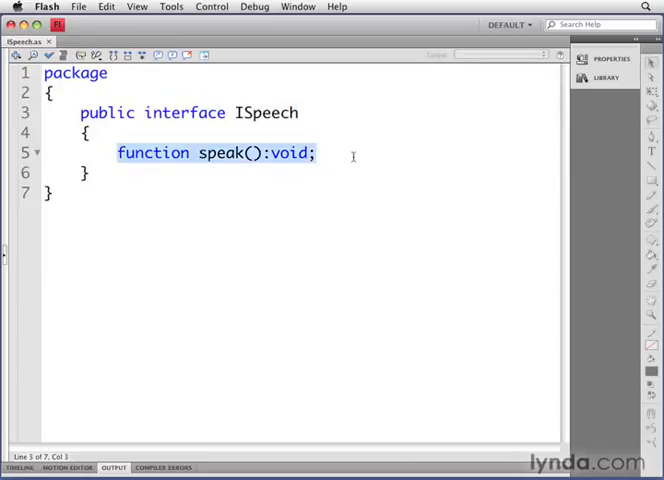